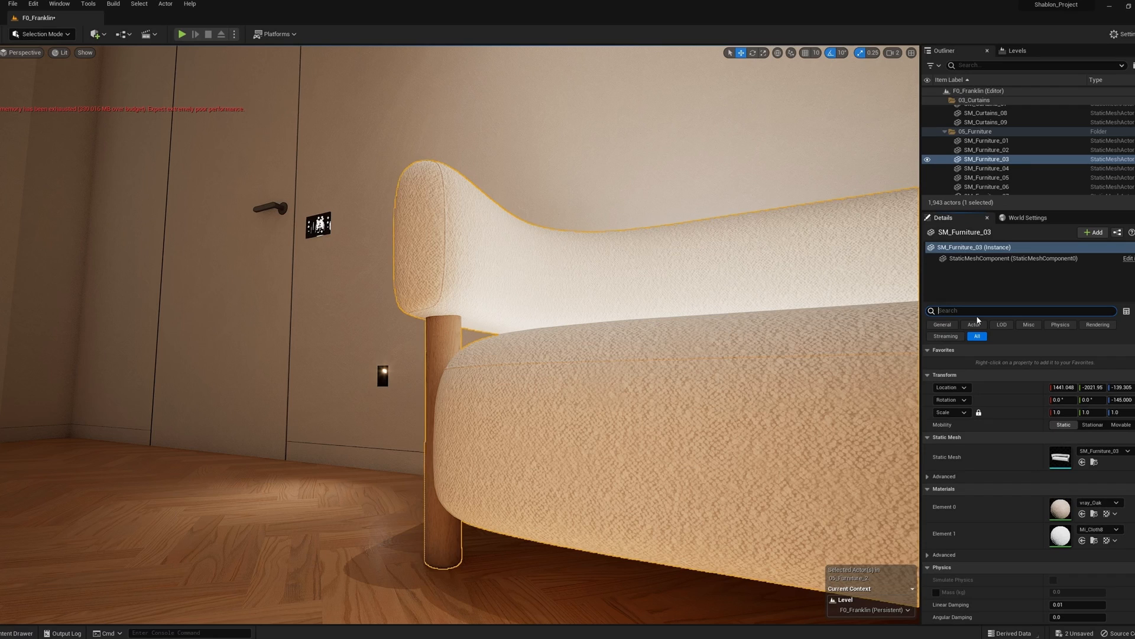
Step: Search Details for 'indirect' and disable Affect Dynamic Indirect Lighting on SM_Furniture_03
text(indirect)
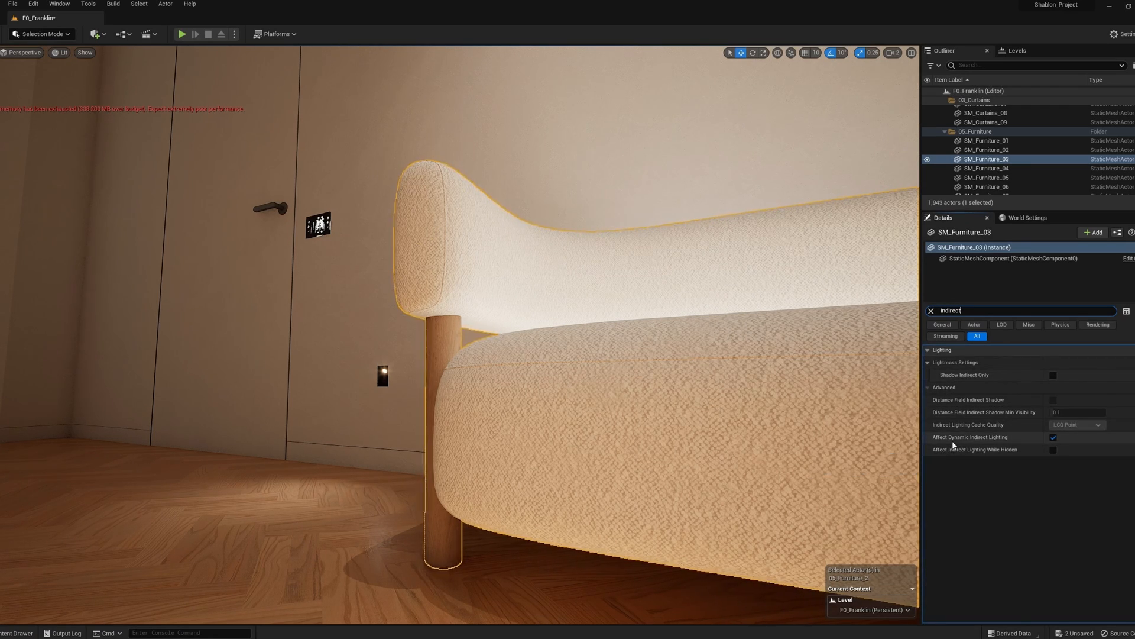
mouse_move(1005, 436)
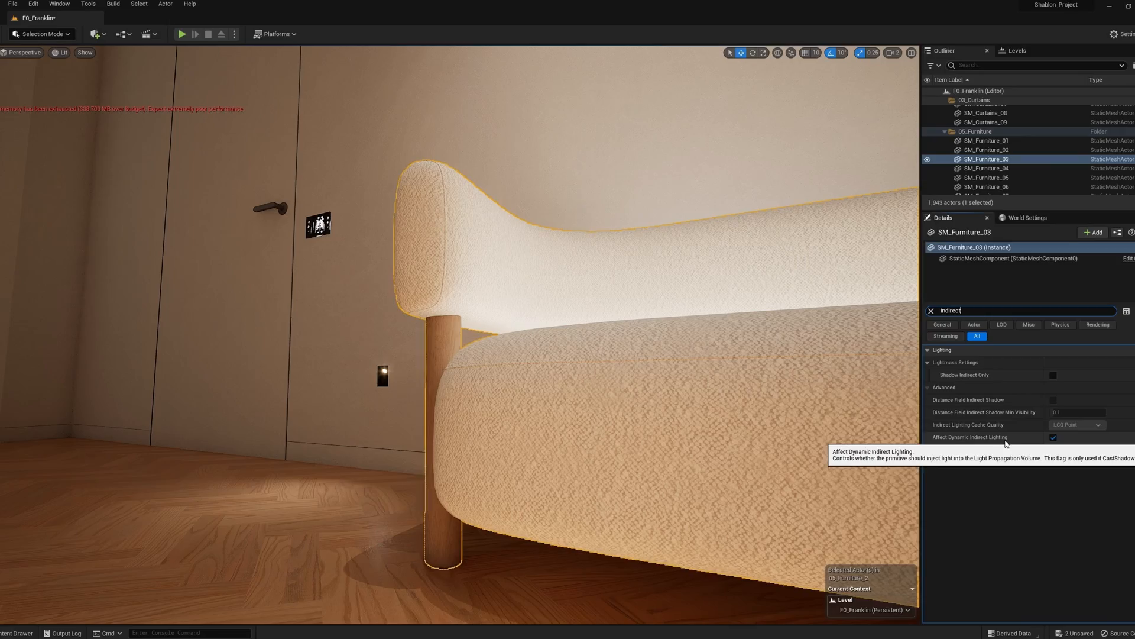
click(1054, 437)
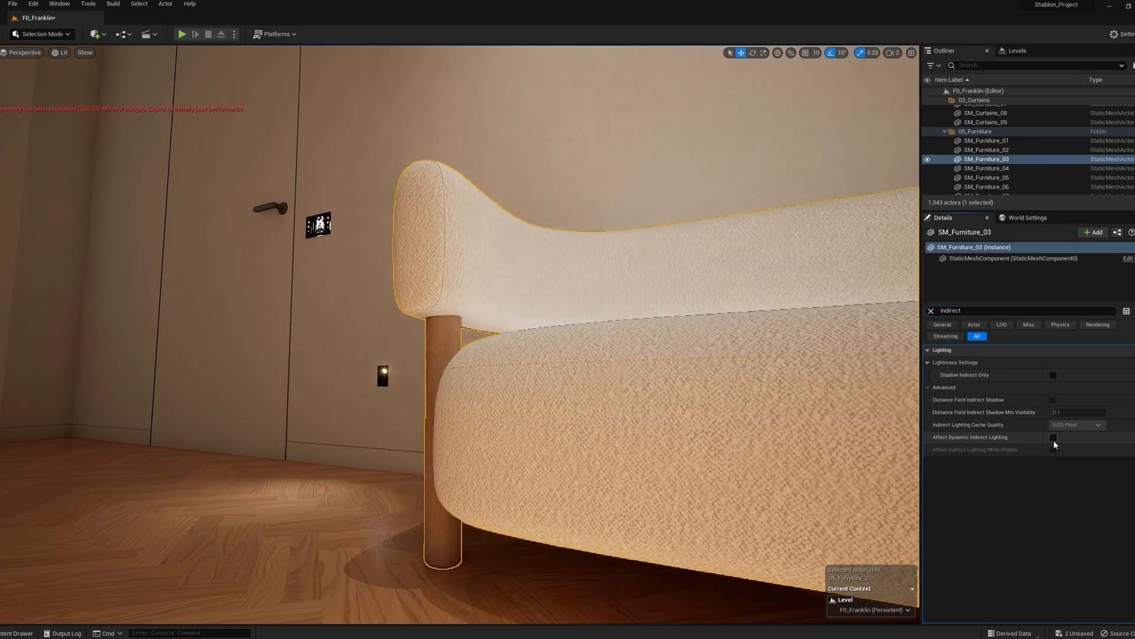